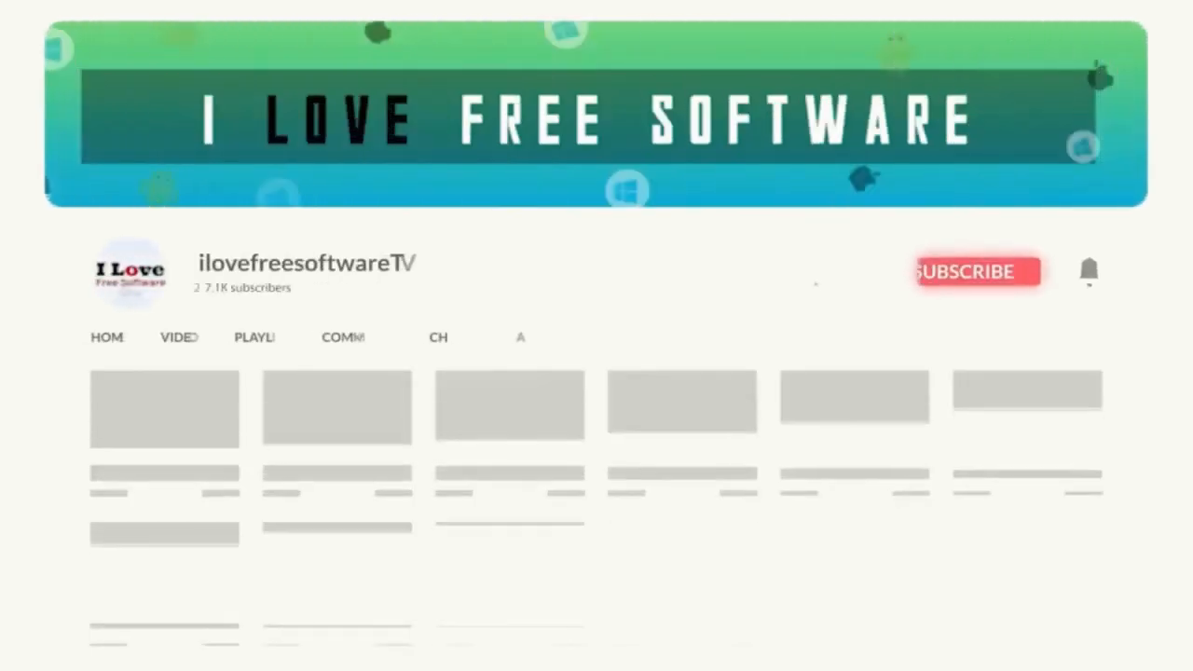
- Subscribe to ilovefreesoftwareTV on YouTube and turn on its bell notifications
{"action": "left_click", "coordinate": [977, 272]}
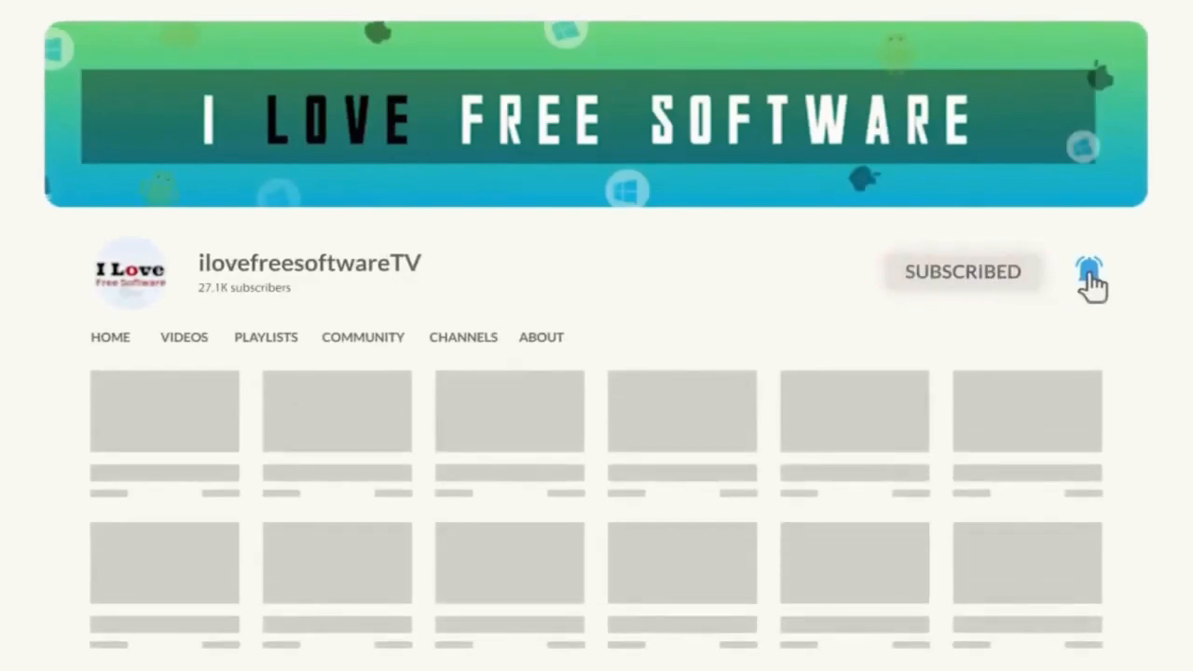
{"action": "left_click", "coordinate": [320, 13]}
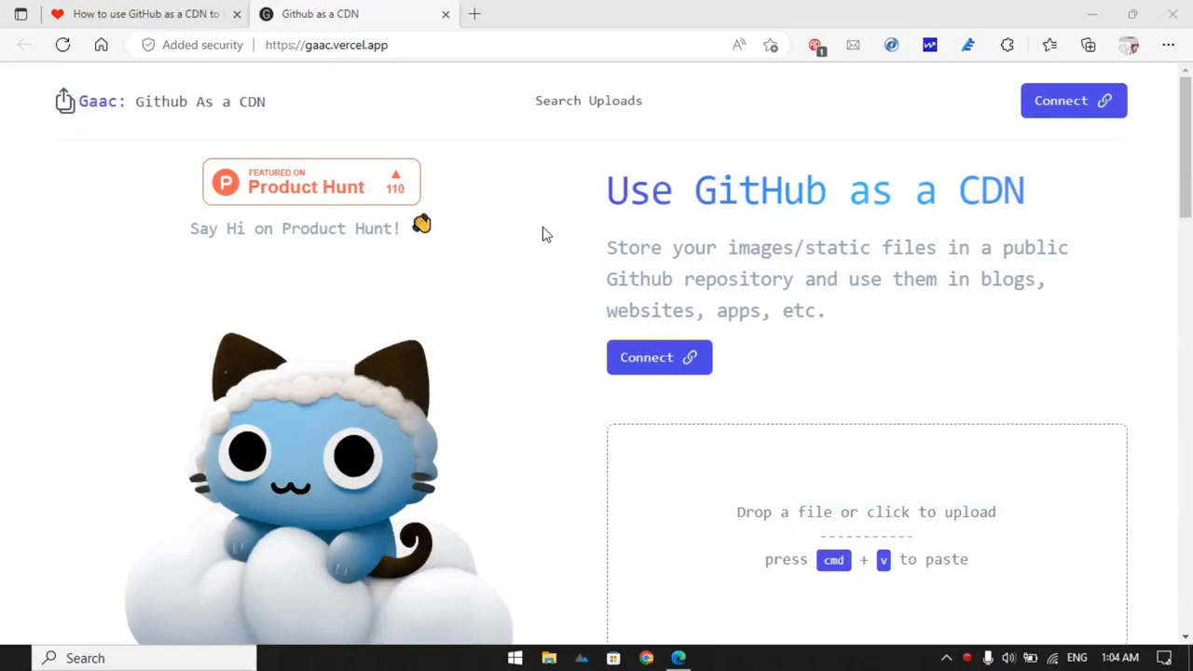
{"action": "mouse_move", "coordinate": [538, 251]}
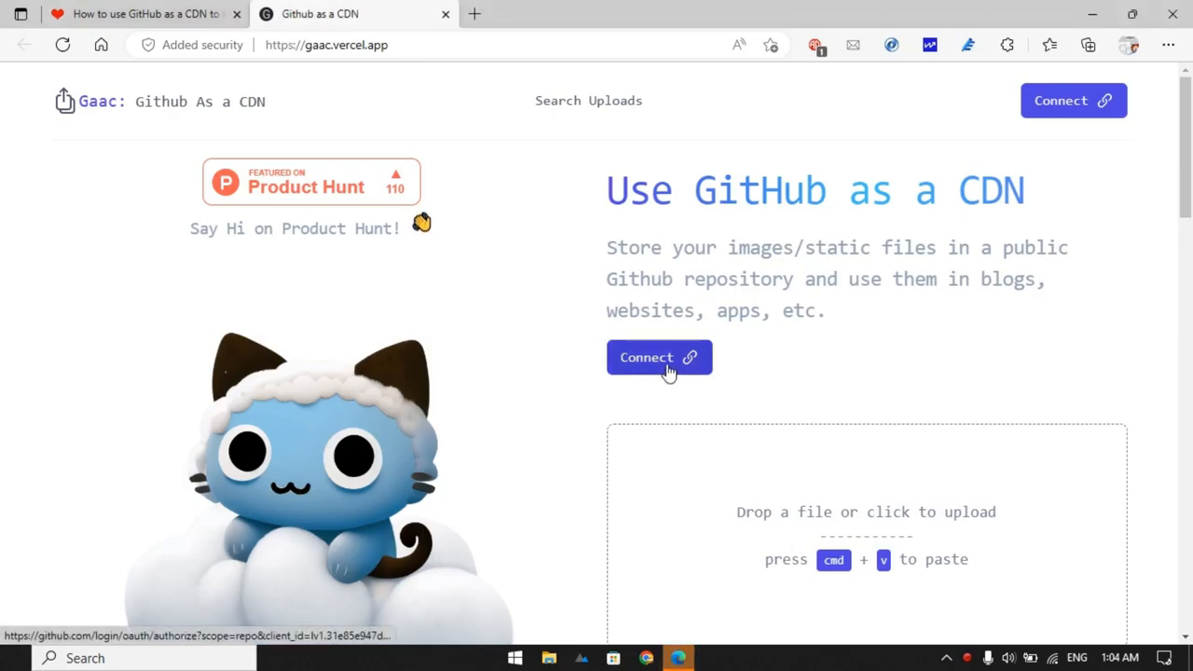
- Authorize GaaC with a GitHub account from the Connect button
{"action": "left_click", "coordinate": [660, 357]}
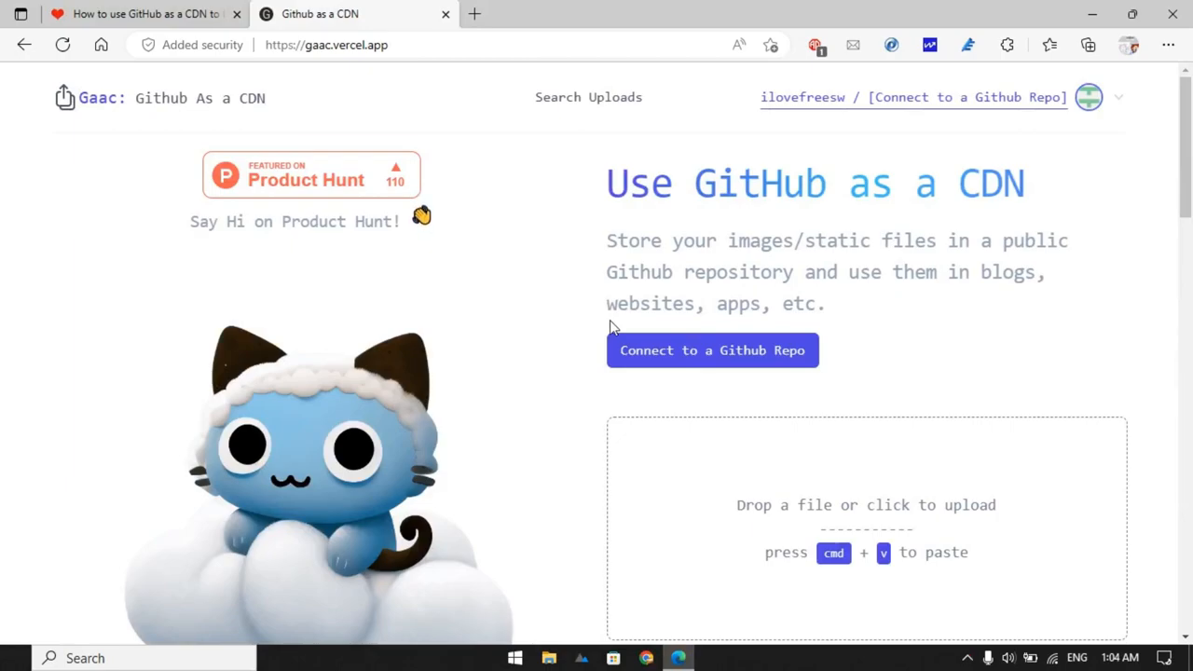
{"action": "mouse_move", "coordinate": [914, 97]}
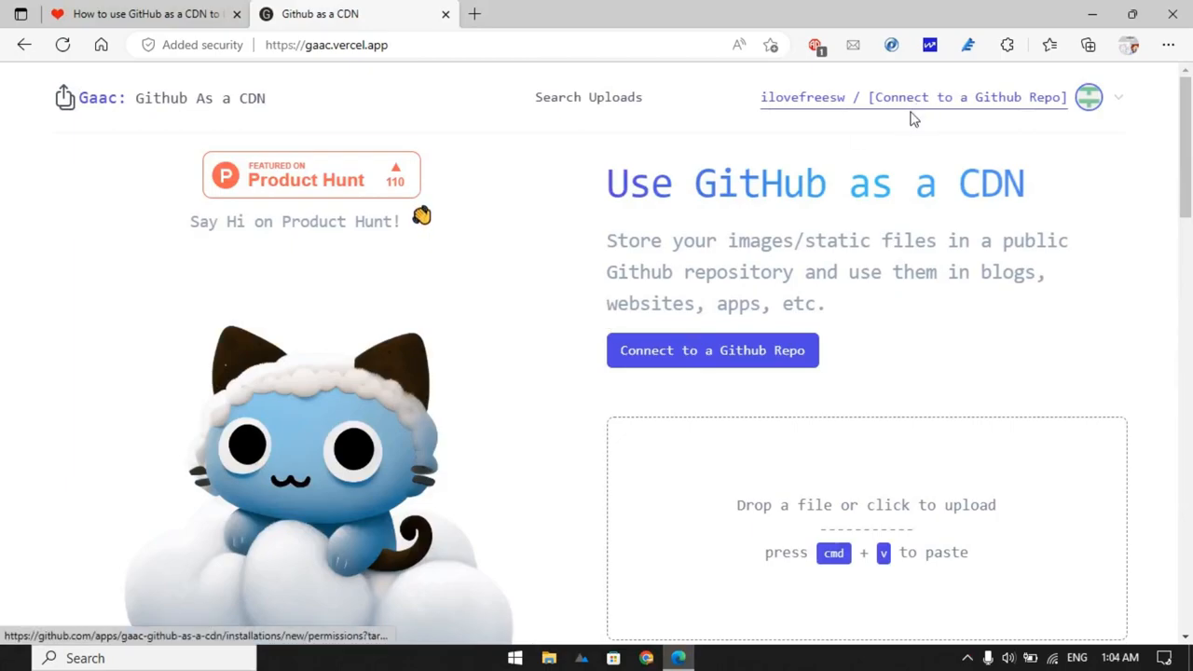
- Install the GaaC app for only the Test Repository, found by searching 'ilo'
{"action": "left_click", "coordinate": [713, 350]}
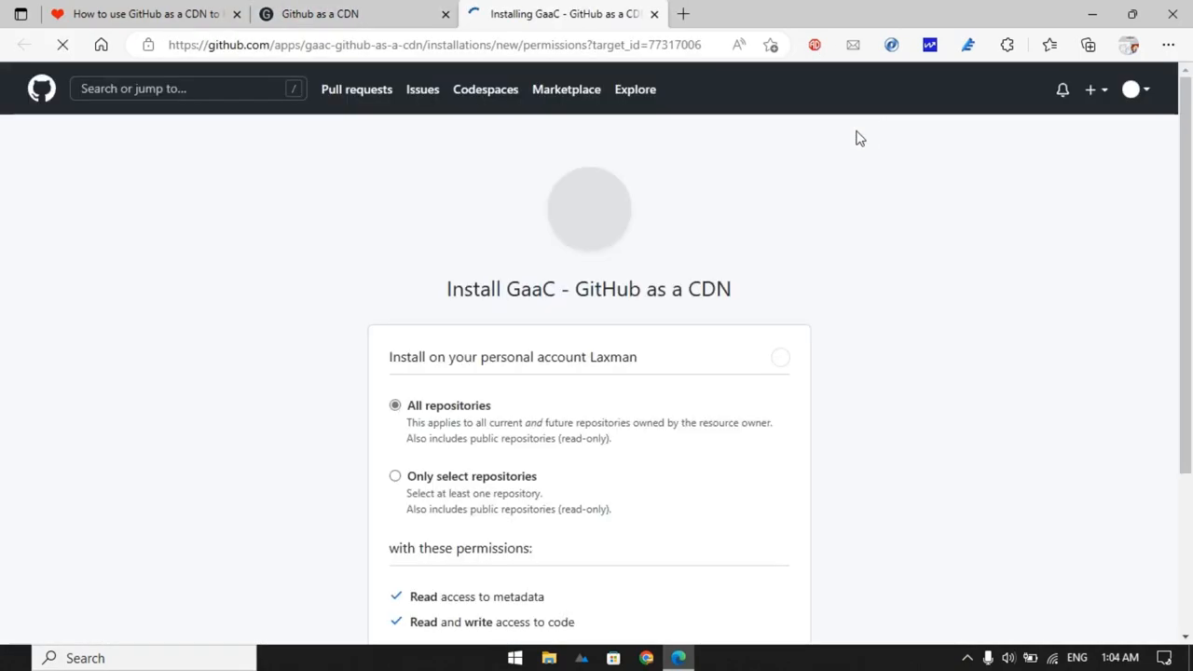
{"action": "left_click", "coordinate": [396, 476]}
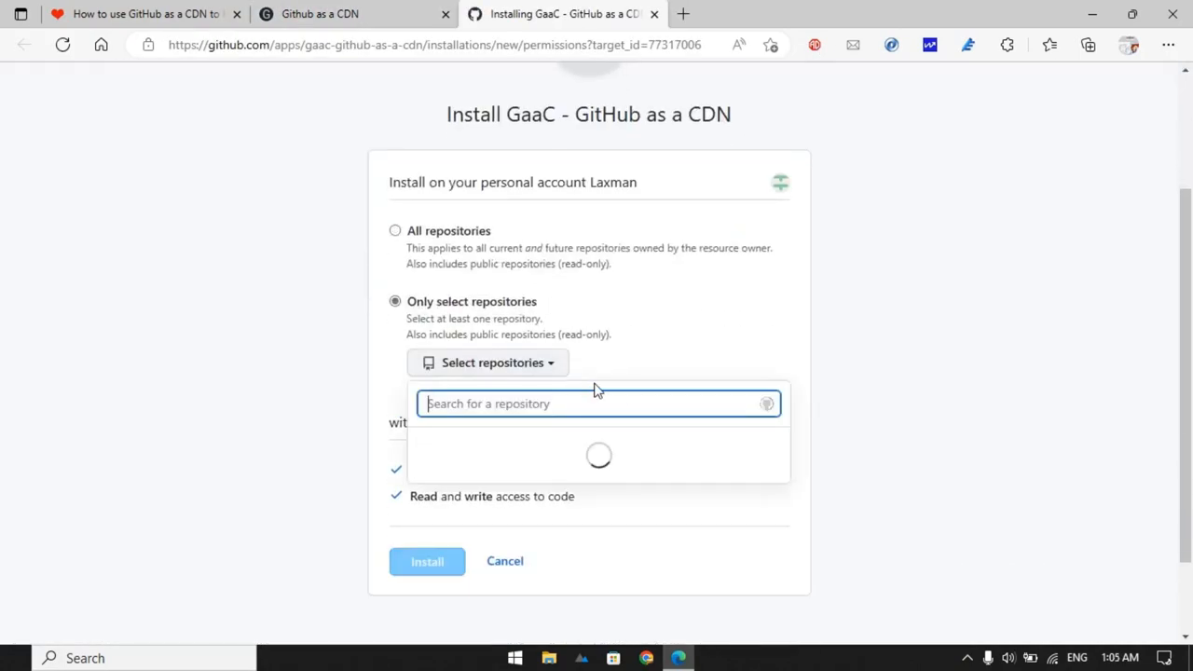
{"action": "type", "text": "ilo"}
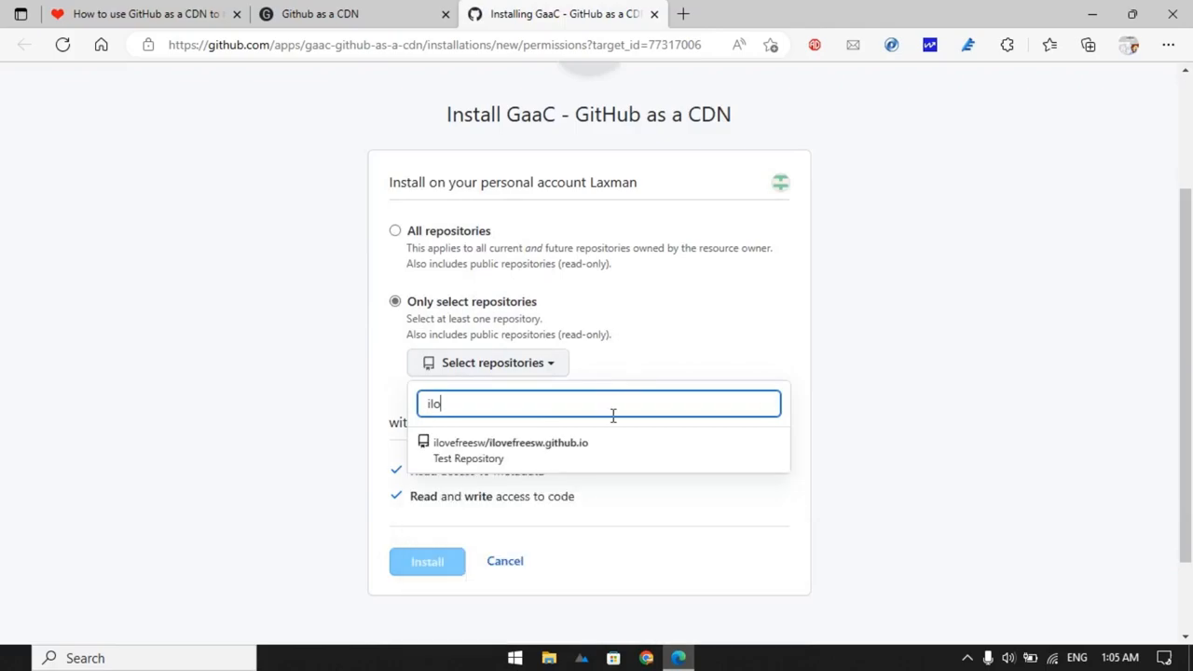
{"action": "left_click", "coordinate": [427, 561]}
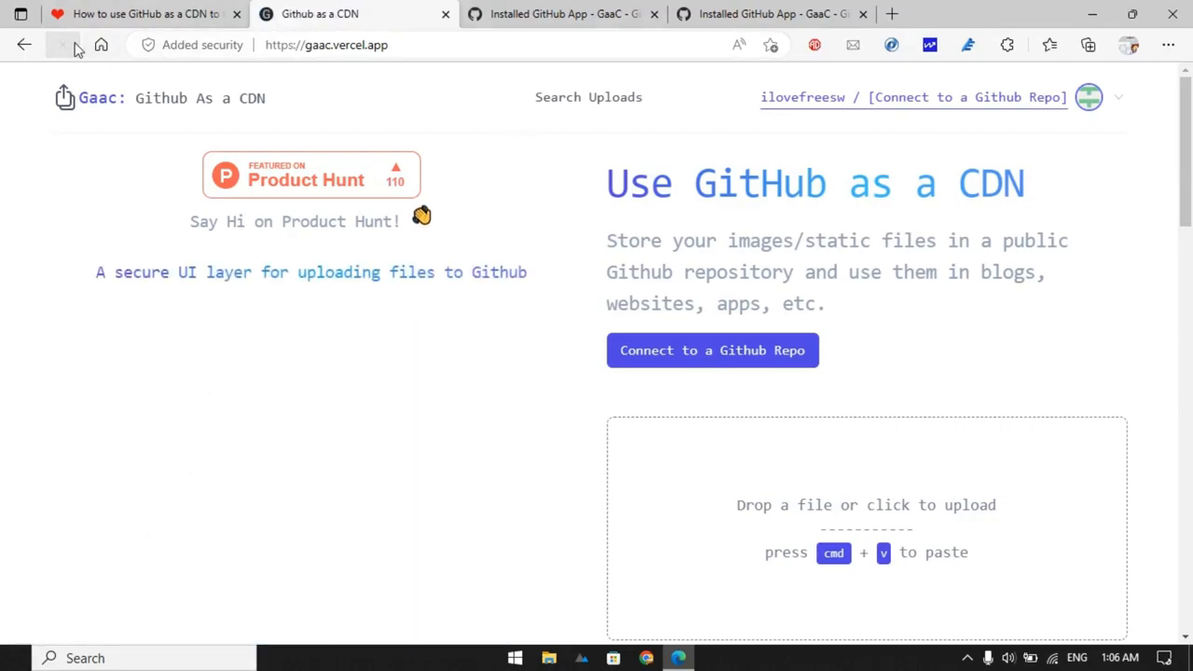
- Reload GaaC so the ilovefreesw.github.io repository is recognised
{"action": "left_click", "coordinate": [62, 45]}
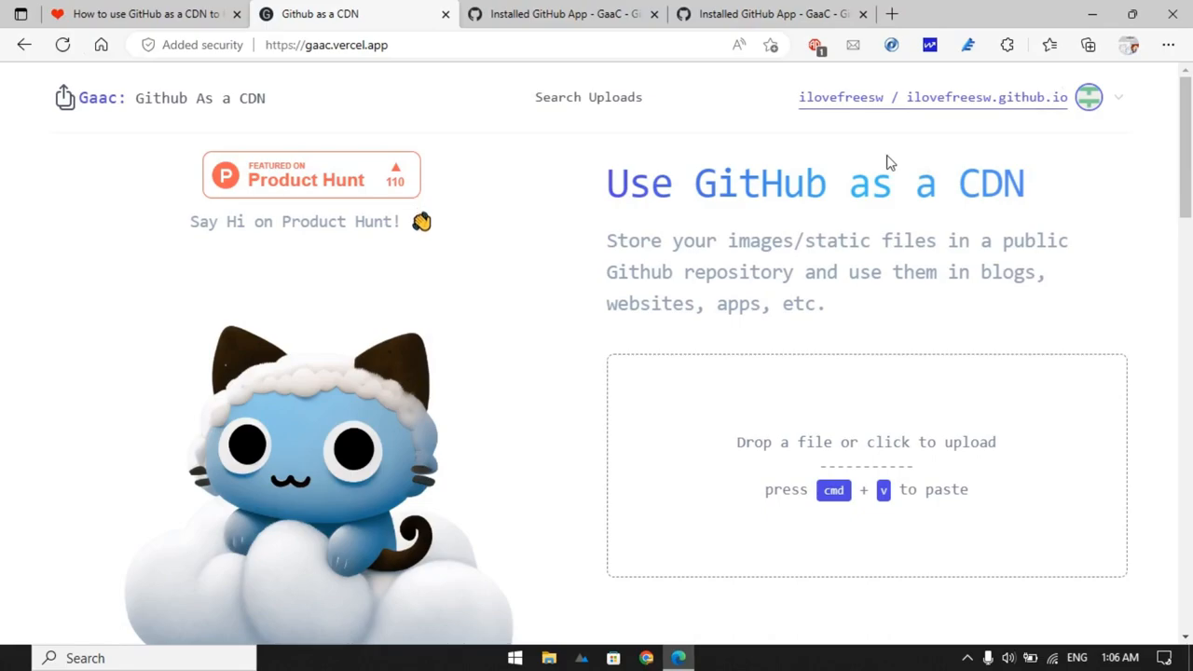
{"action": "mouse_move", "coordinate": [895, 172]}
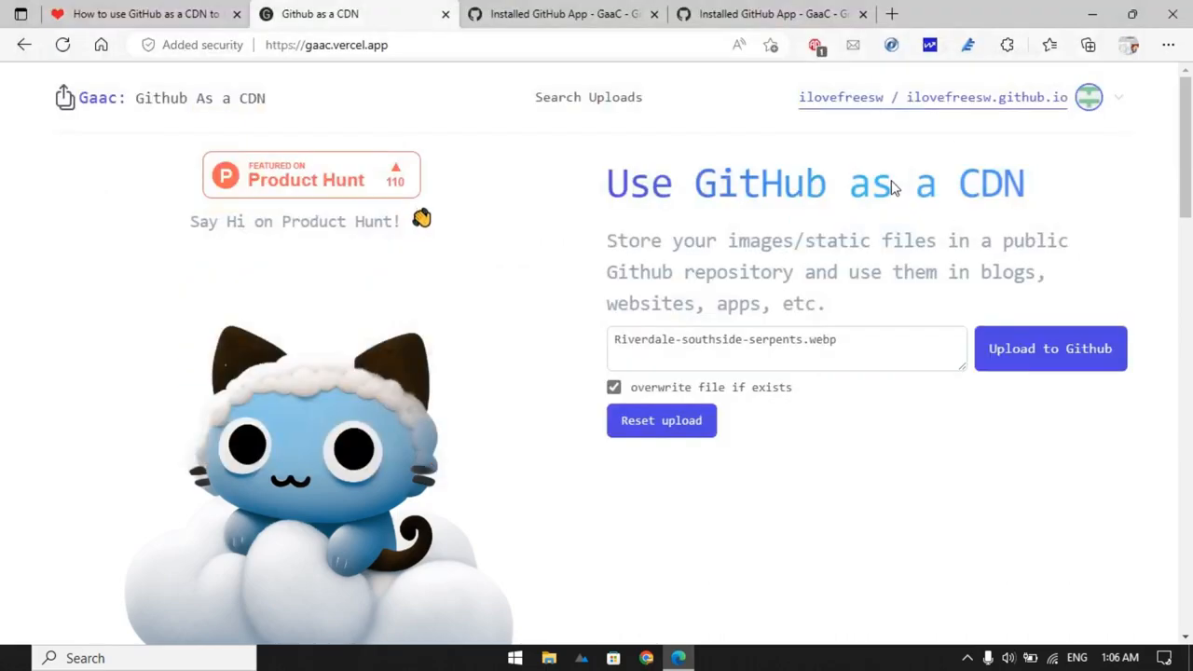
- Upload Riverdale-southside-serpents.webp, verify its link in a new tab, then list uploads
{"action": "left_click", "coordinate": [1050, 348]}
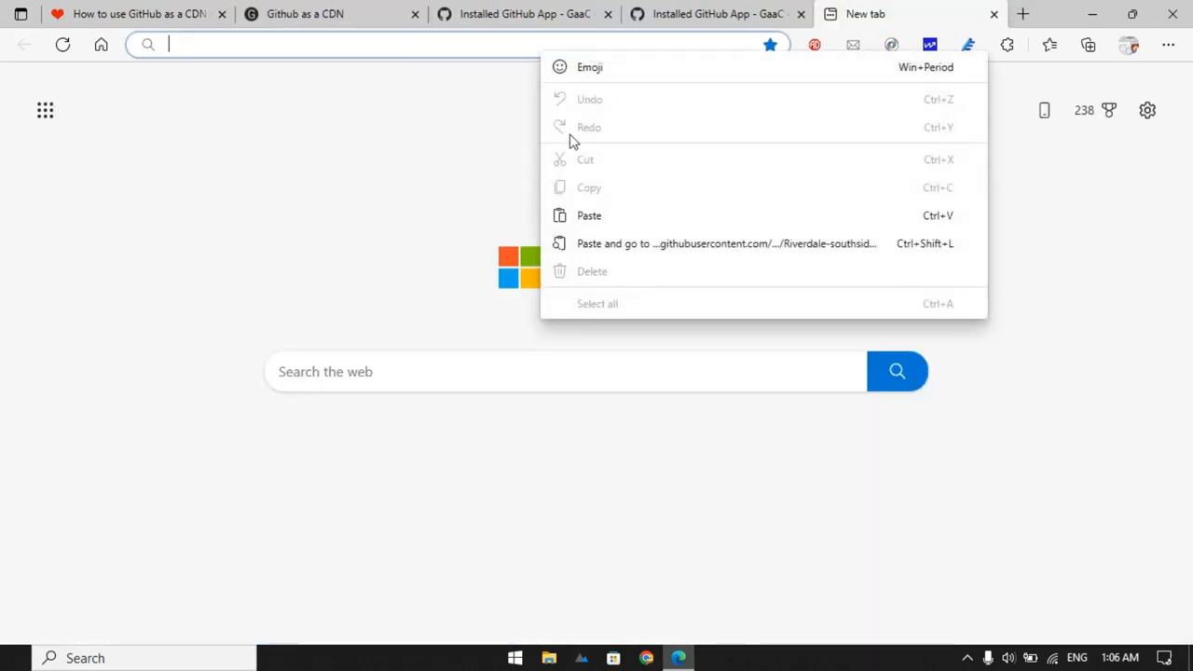
{"action": "left_click", "coordinate": [726, 243]}
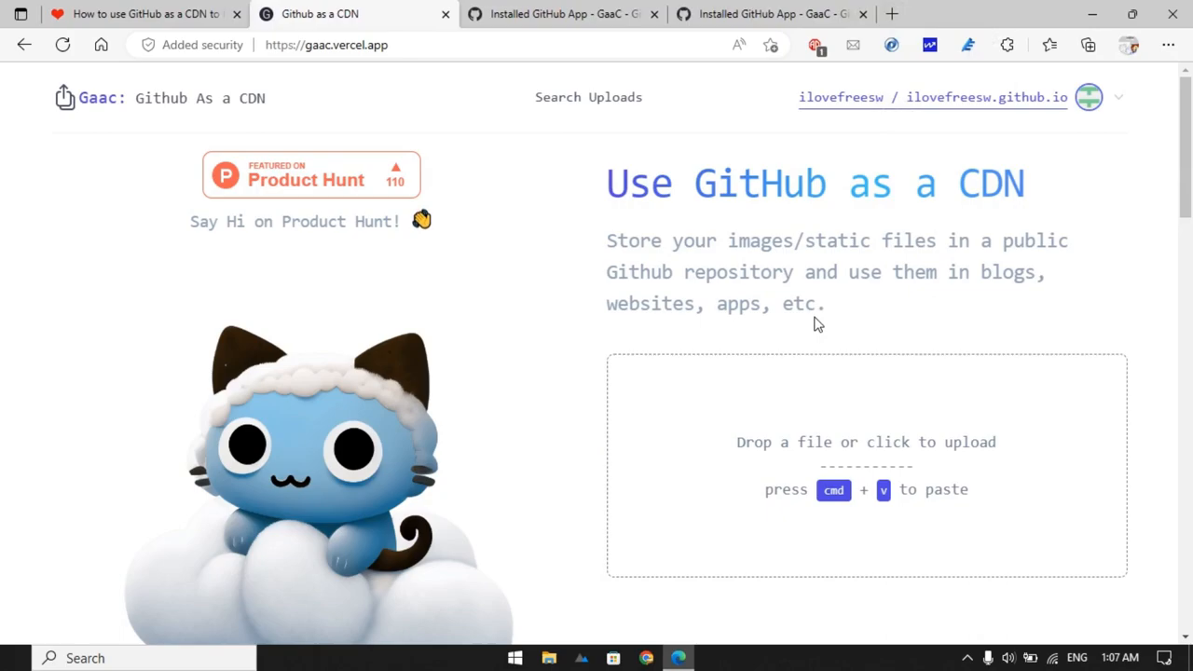
{"action": "left_click", "coordinate": [596, 97]}
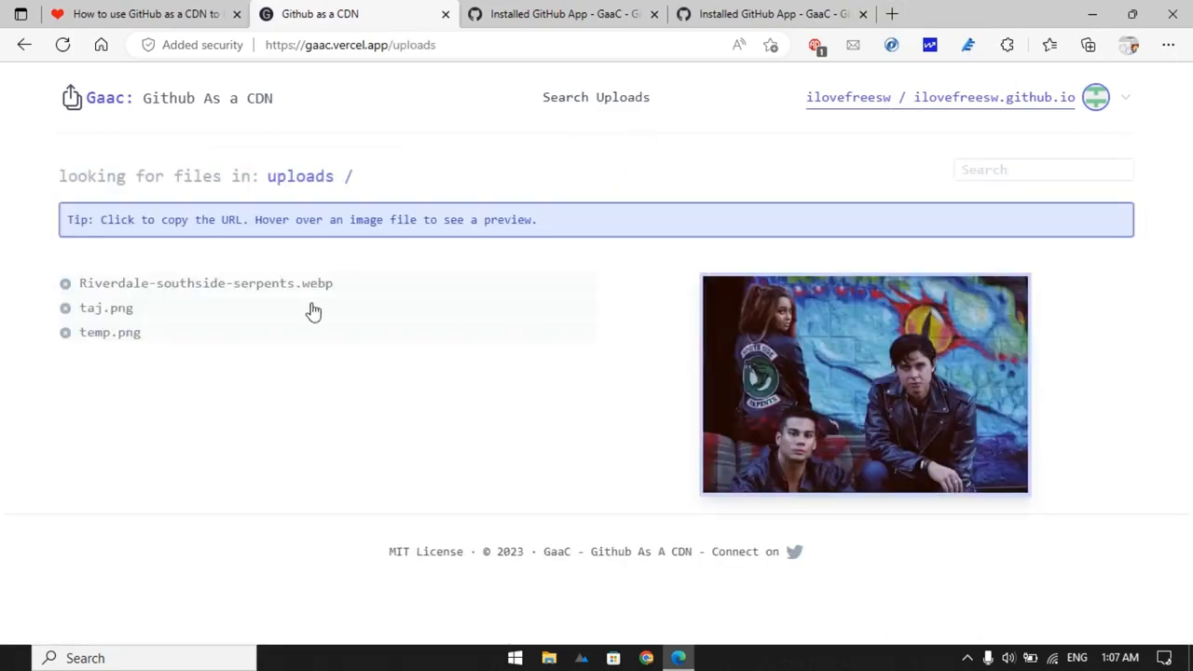
{"action": "mouse_move", "coordinate": [271, 291]}
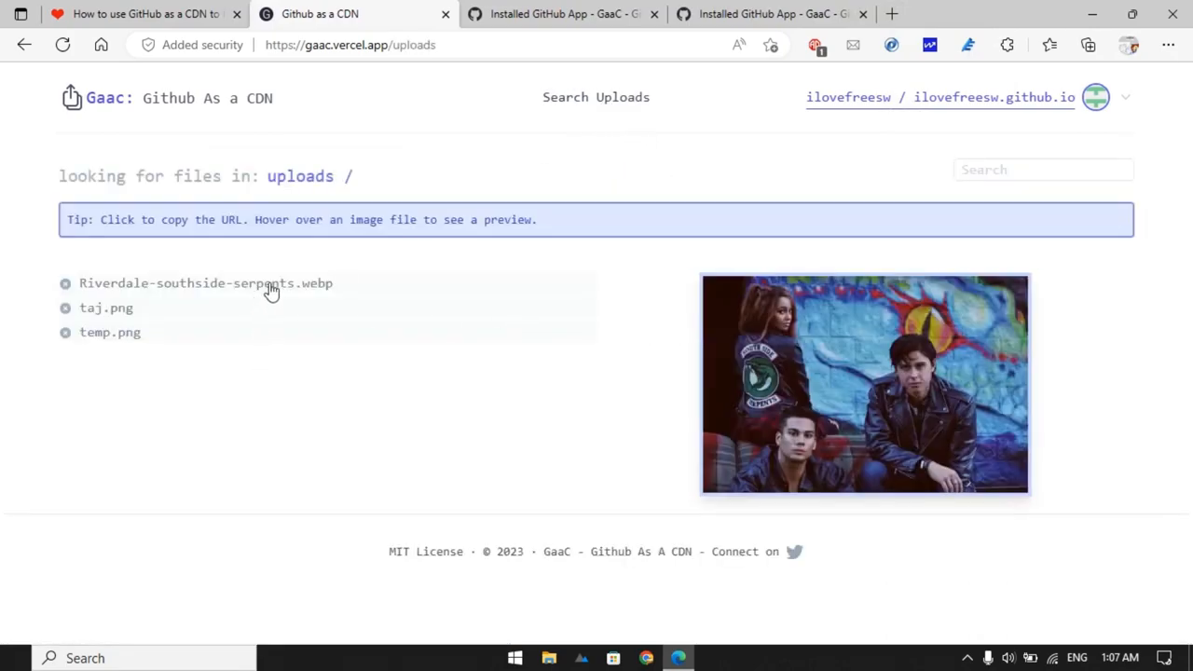